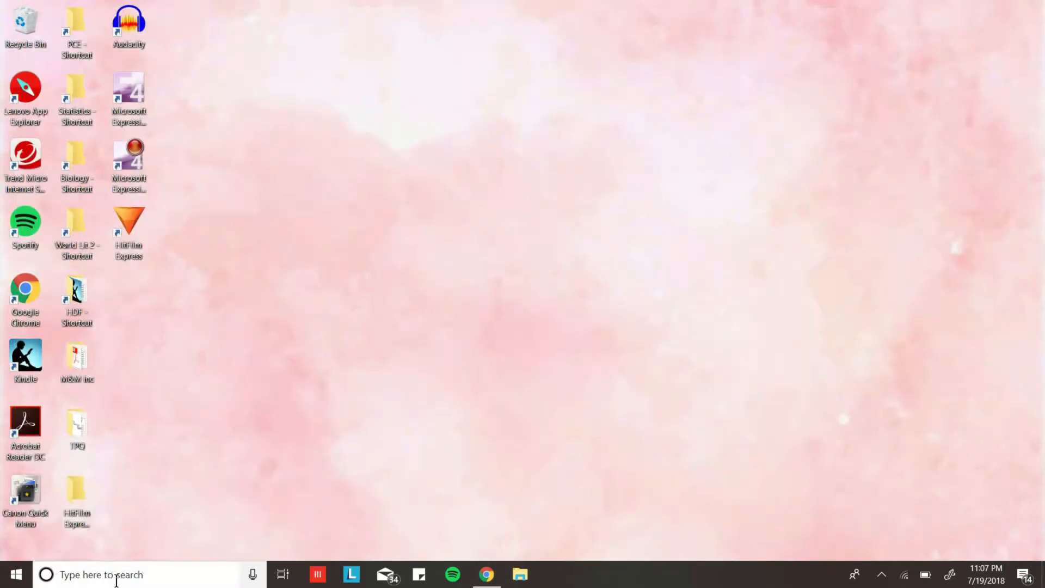
Launch Registry Editor and browse to HKEY_CURRENT_USER > Software > Microsoft > Office > 16.0 > PowerPoint > Options.
type("regedit")
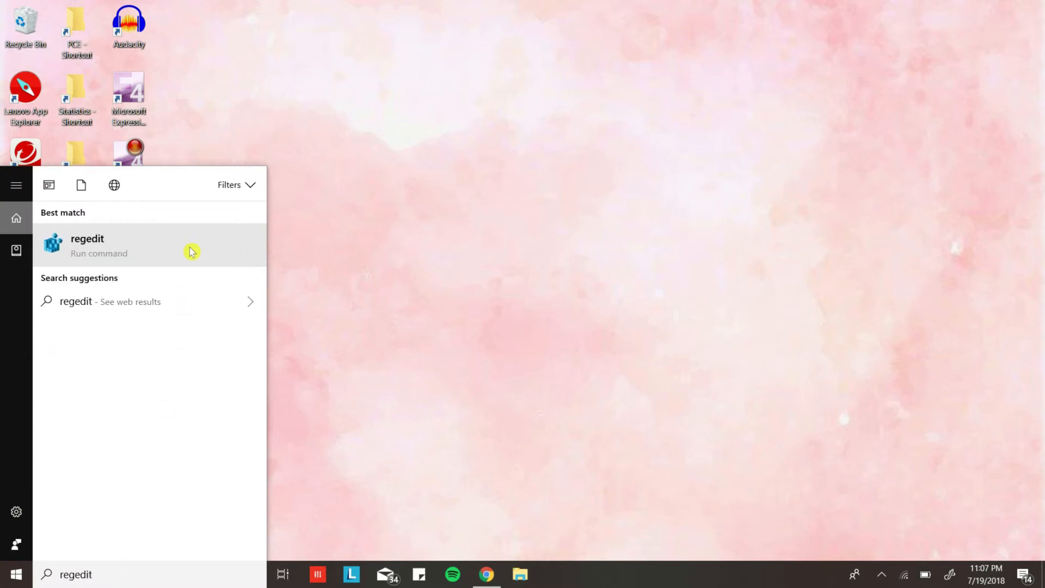
left_click(88, 244)
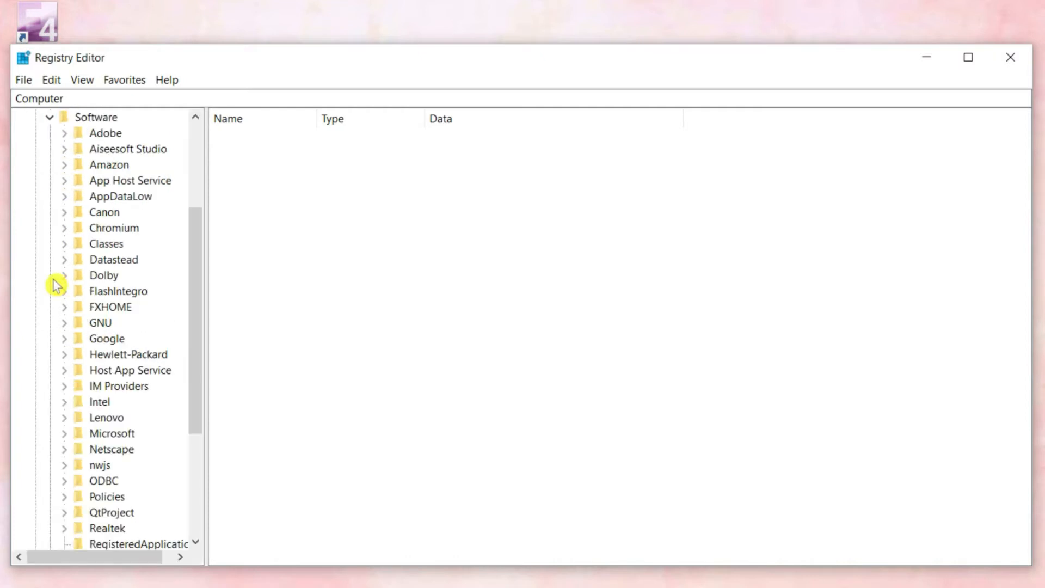
scroll("down", 3)
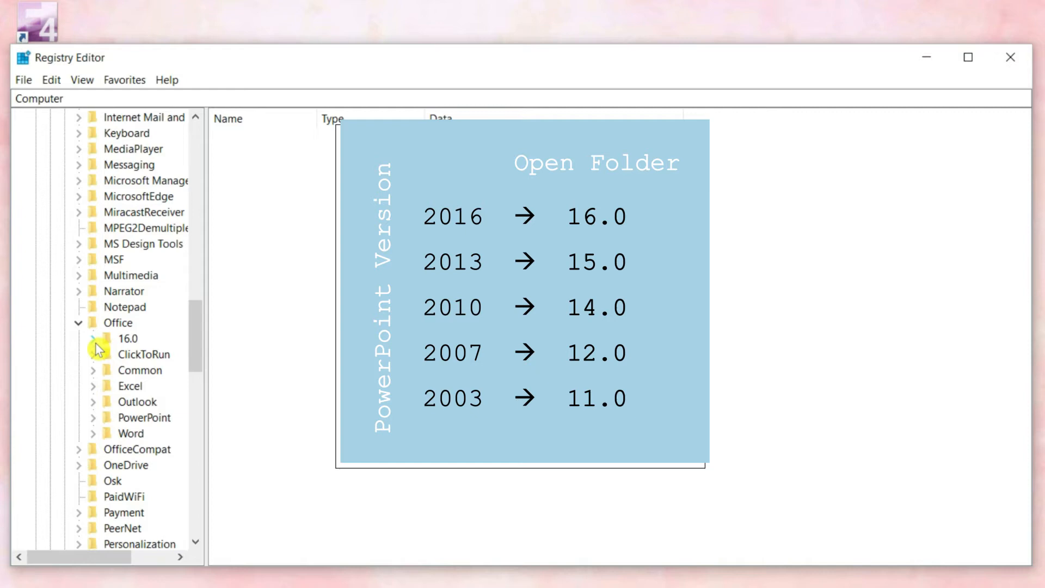
left_click(96, 338)
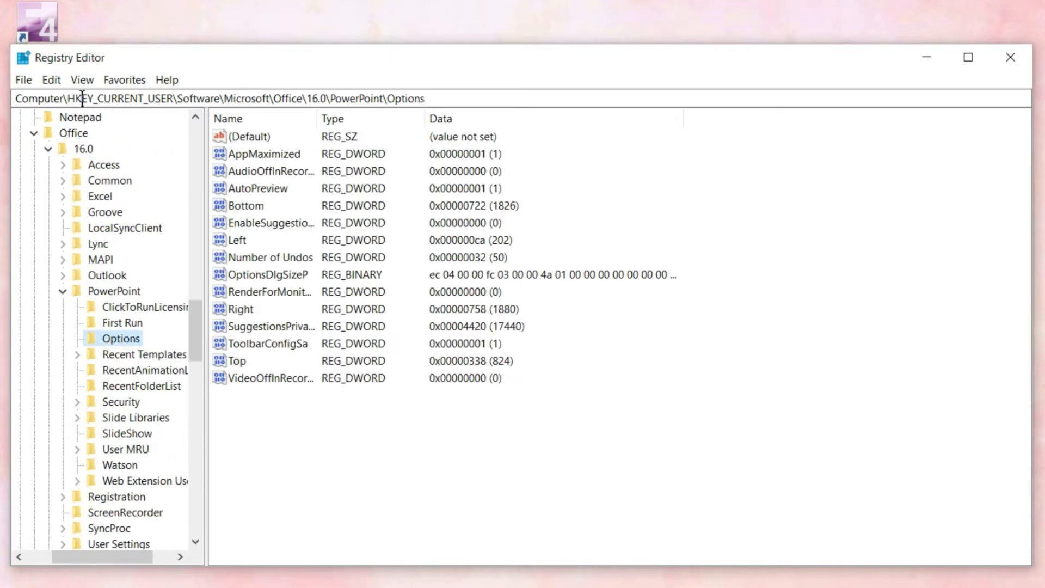
Create a new DWORD (32-bit) value named ExportBitmapResolution in the Options key.
left_click(52, 79)
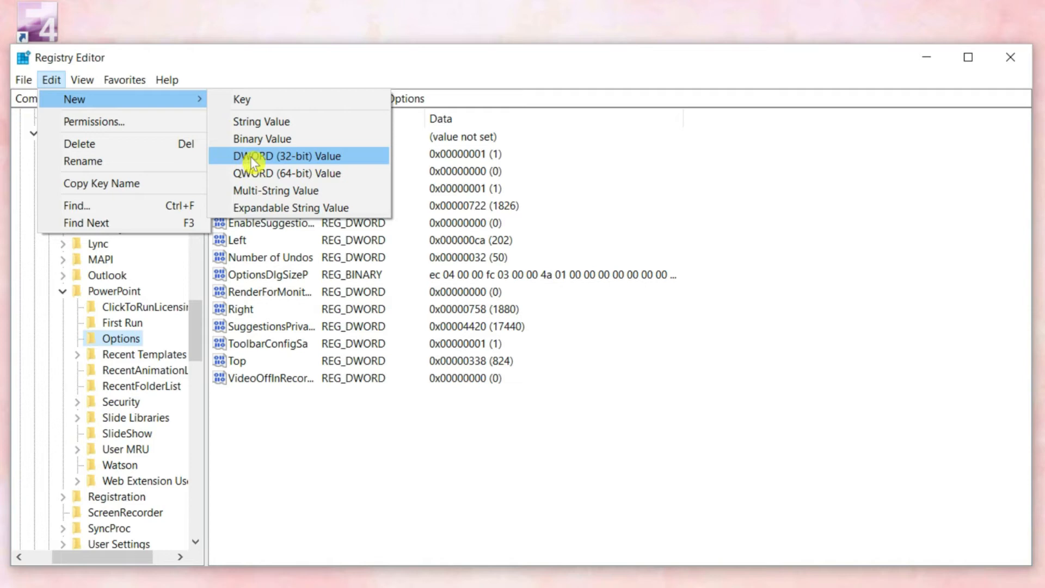
left_click(286, 156)
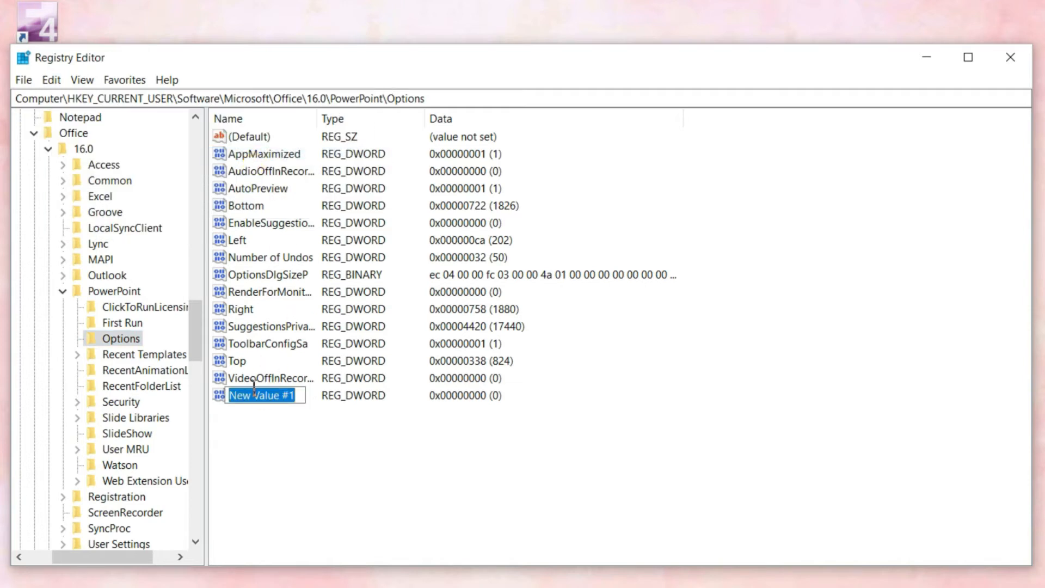
type("Export")
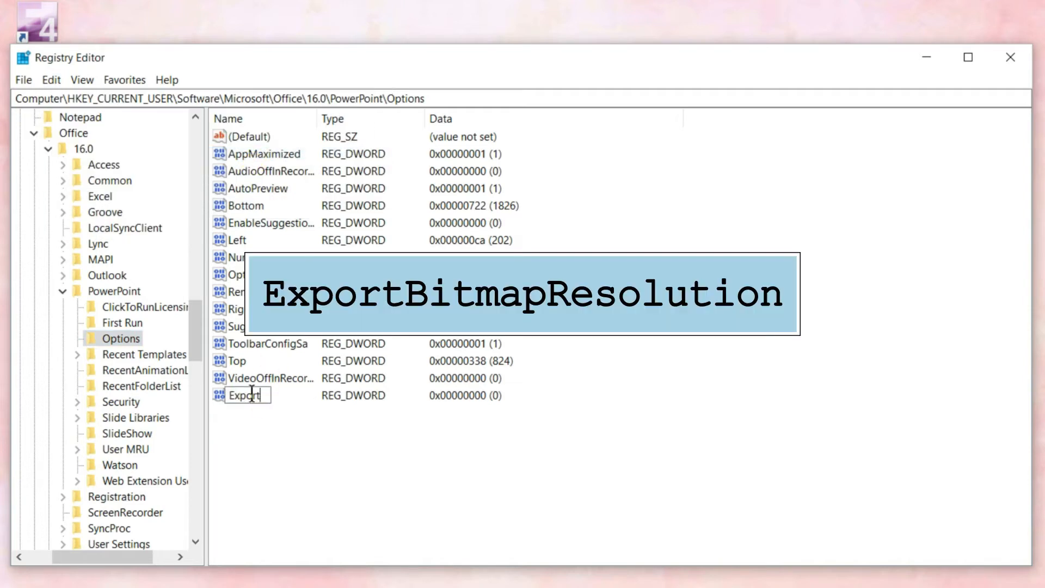
type("BitmapResolution")
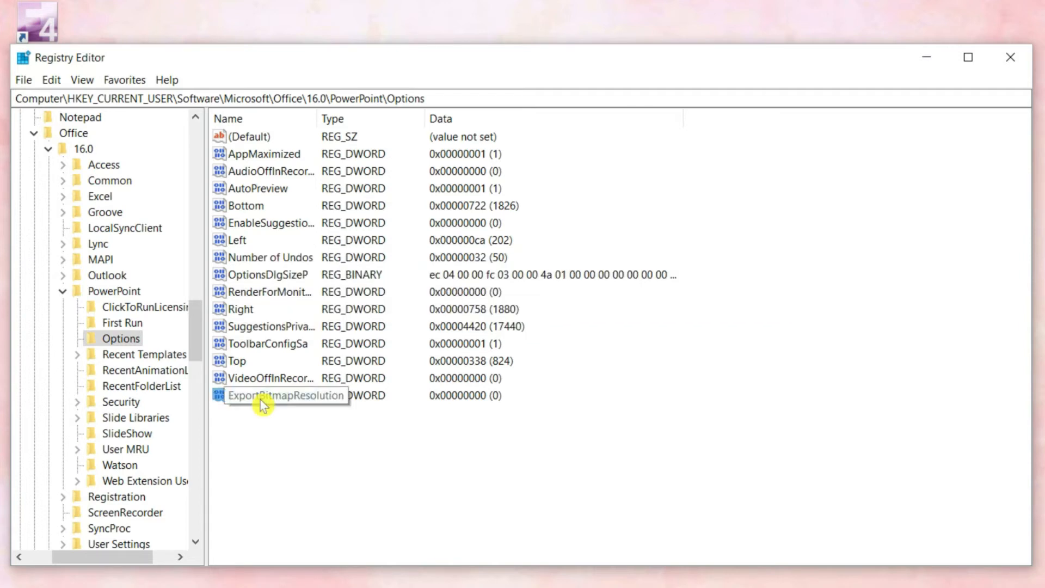
Give ExportBitmapResolution a decimal data value of 300.
double_click(272, 394)
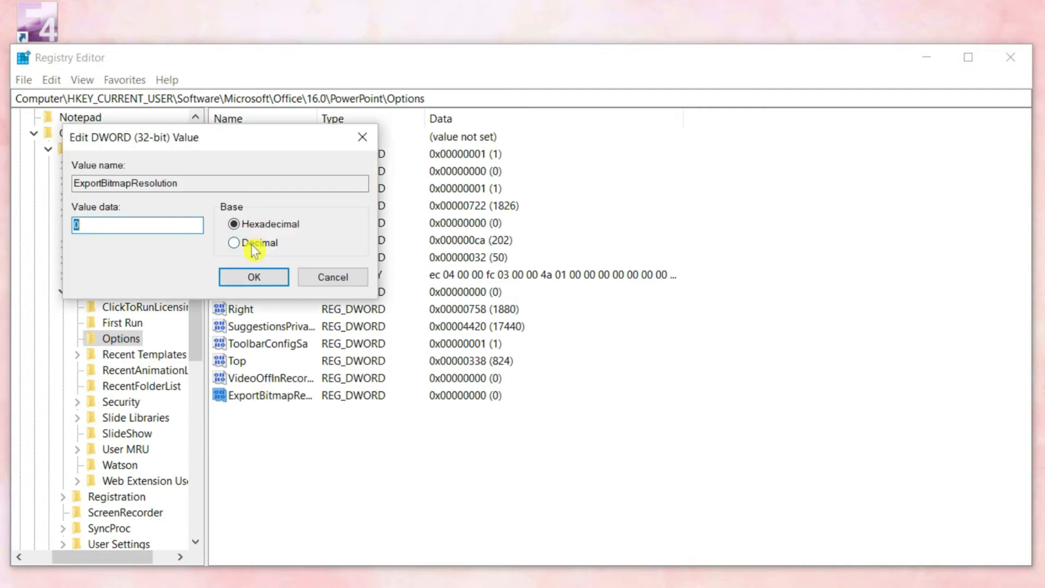
left_click(234, 242)
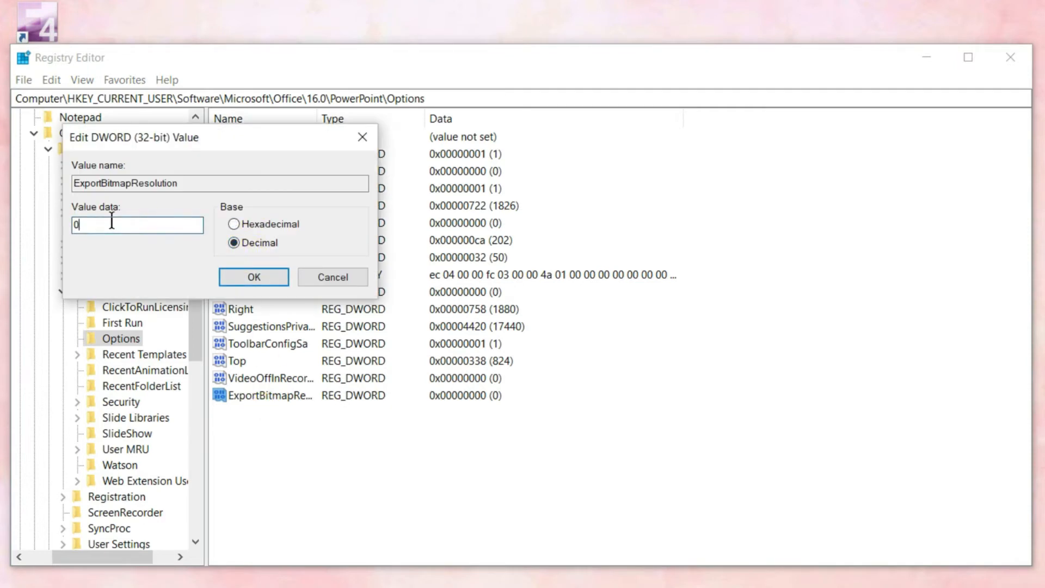
type("300")
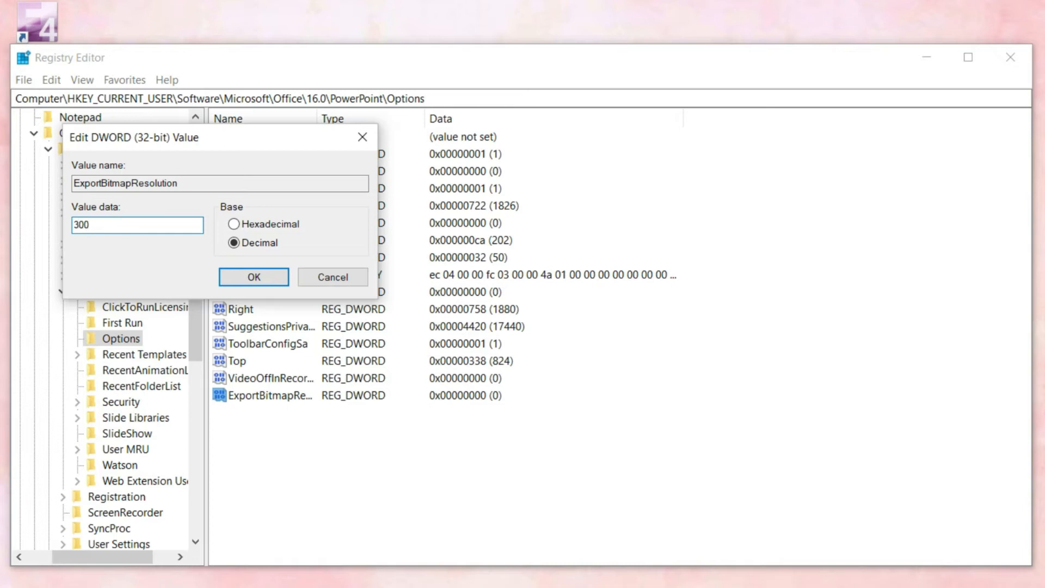
left_click(253, 276)
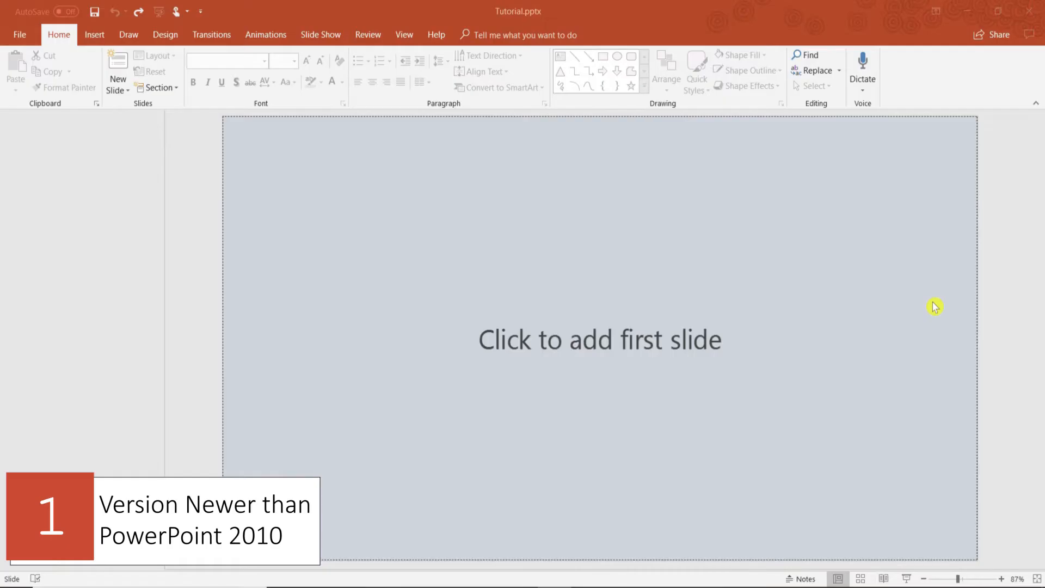
mouse_move(137, 35)
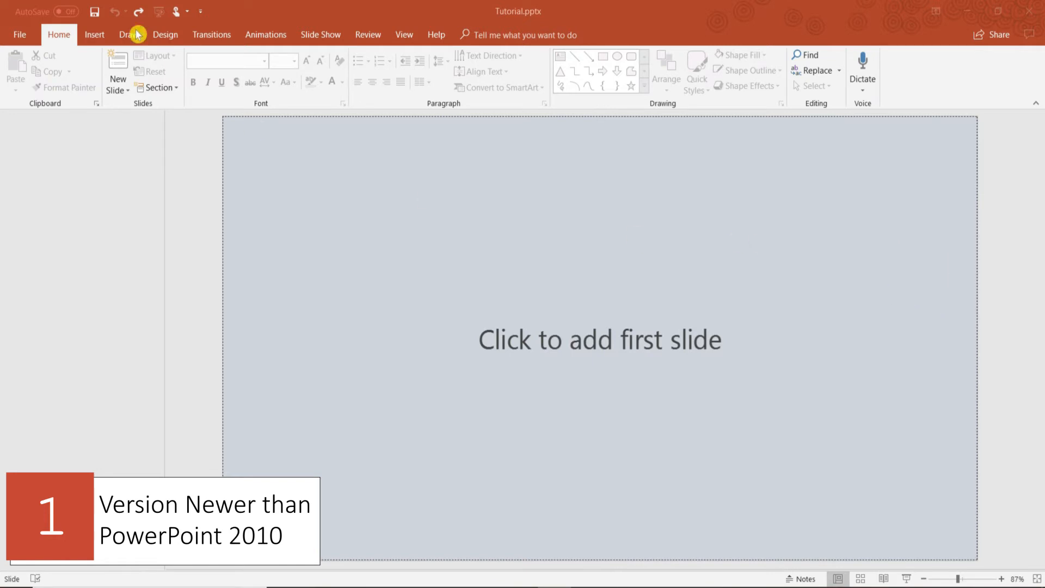
Set a custom slide size of 16 in wide by 9 in high from the Design settings.
left_click(164, 35)
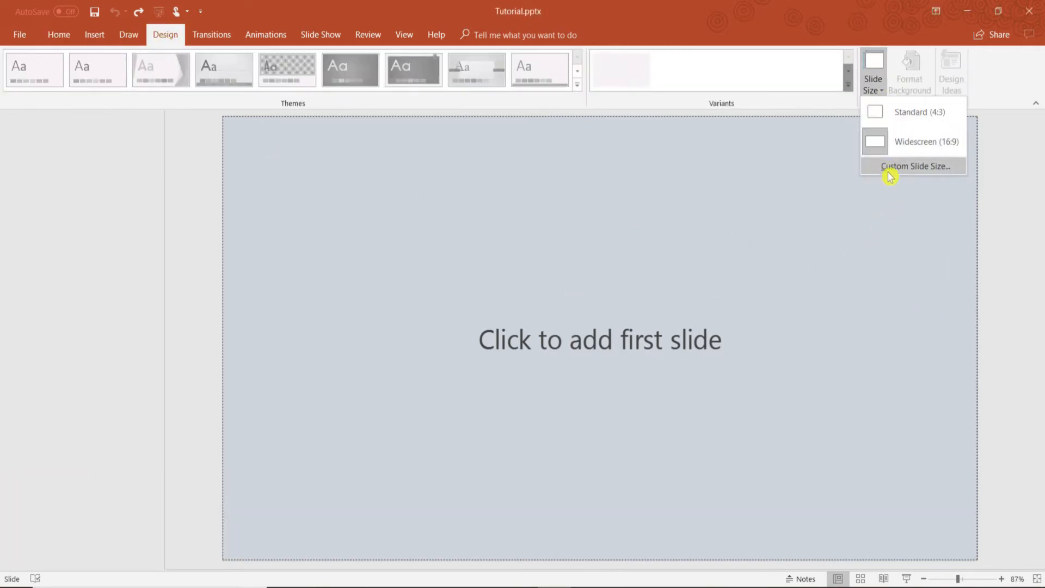
left_click(915, 165)
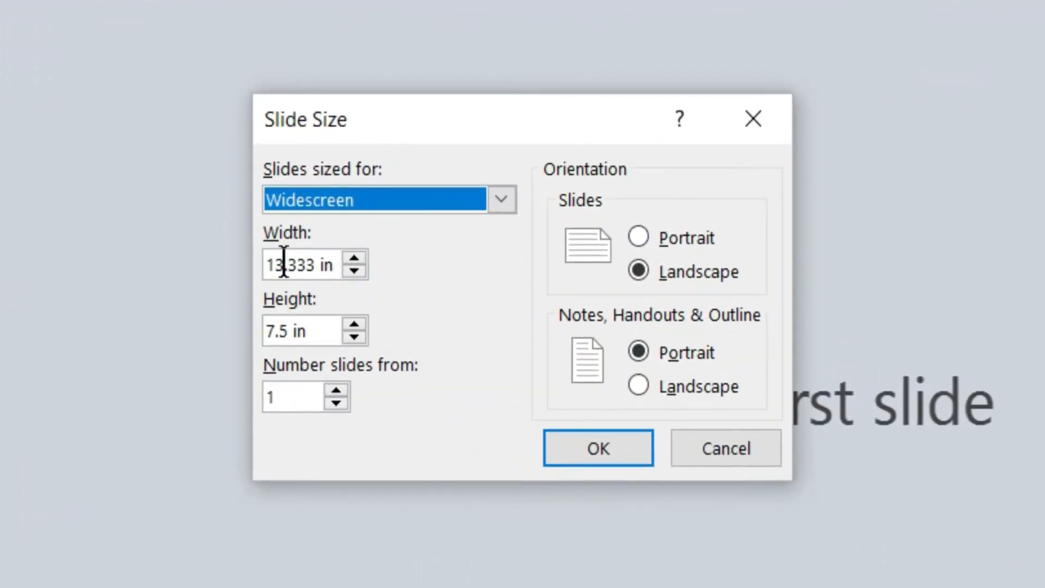
type("1920")
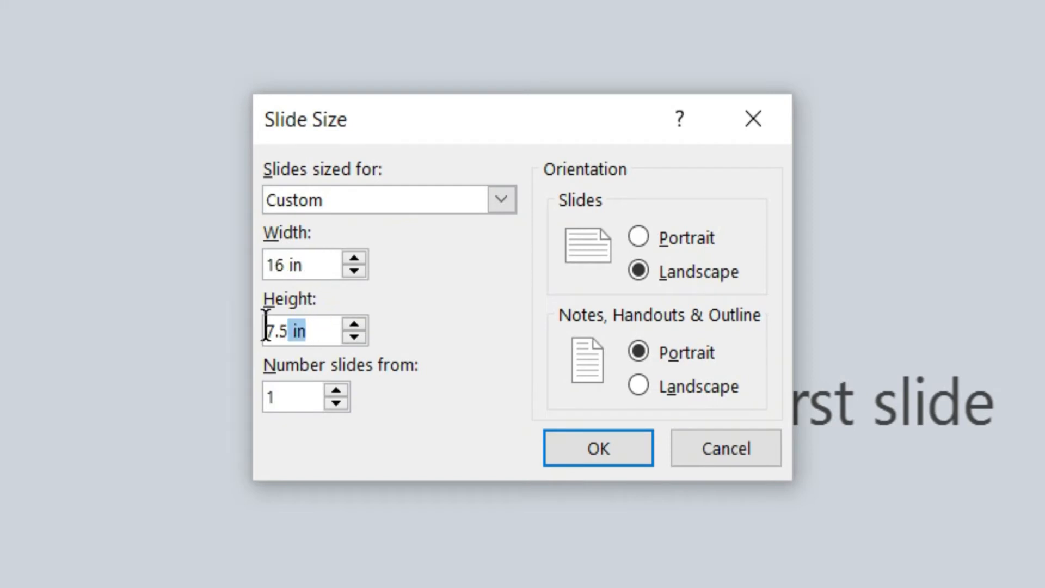
type("10")
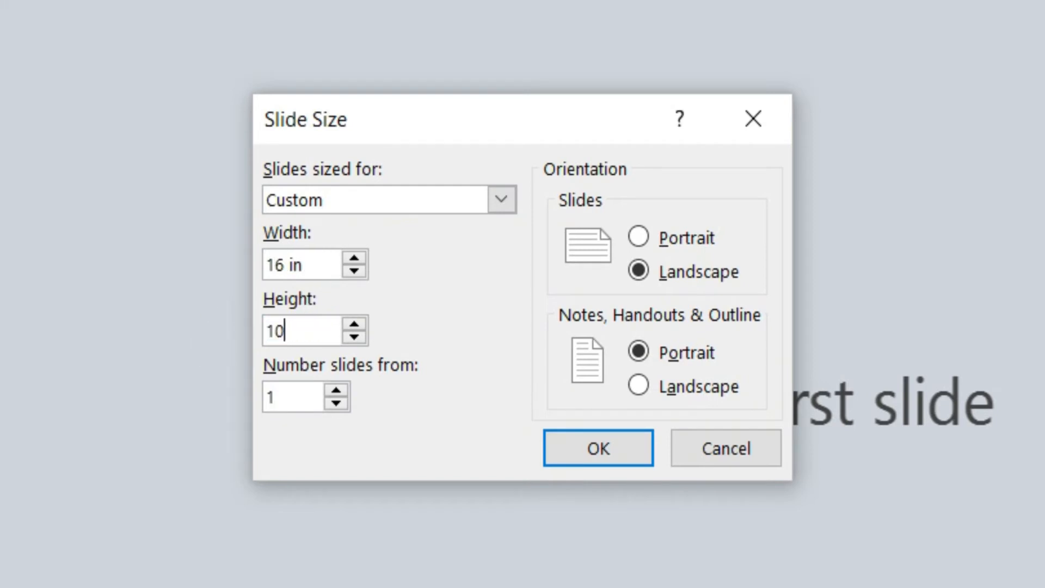
type("1080 px")
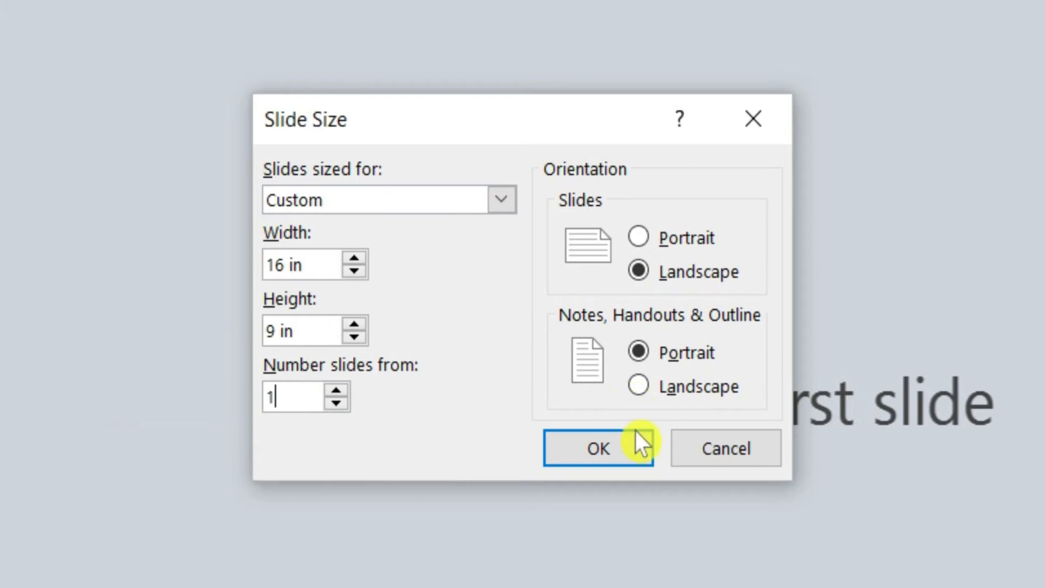
left_click(598, 447)
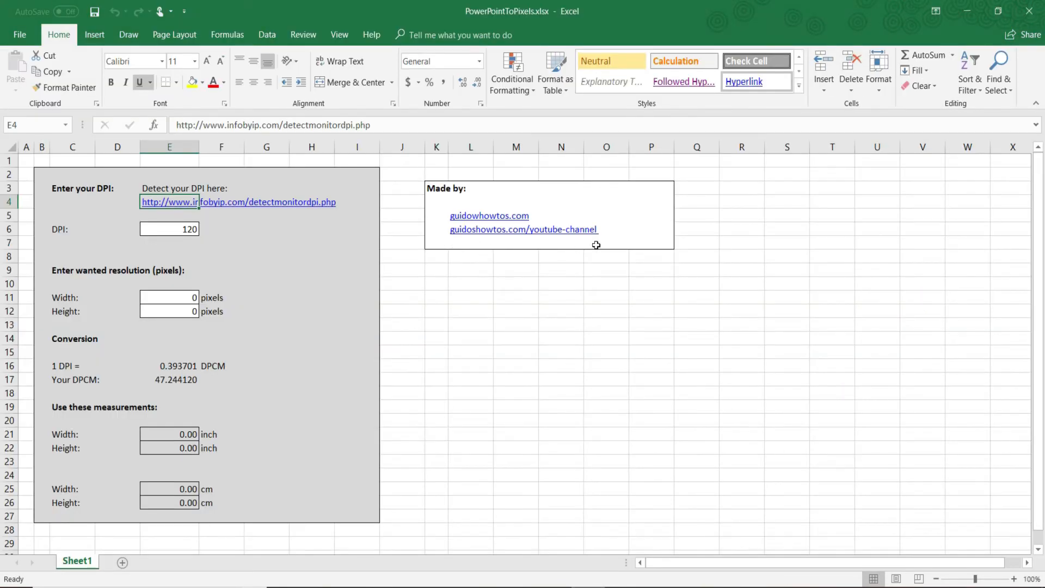
mouse_move(291, 426)
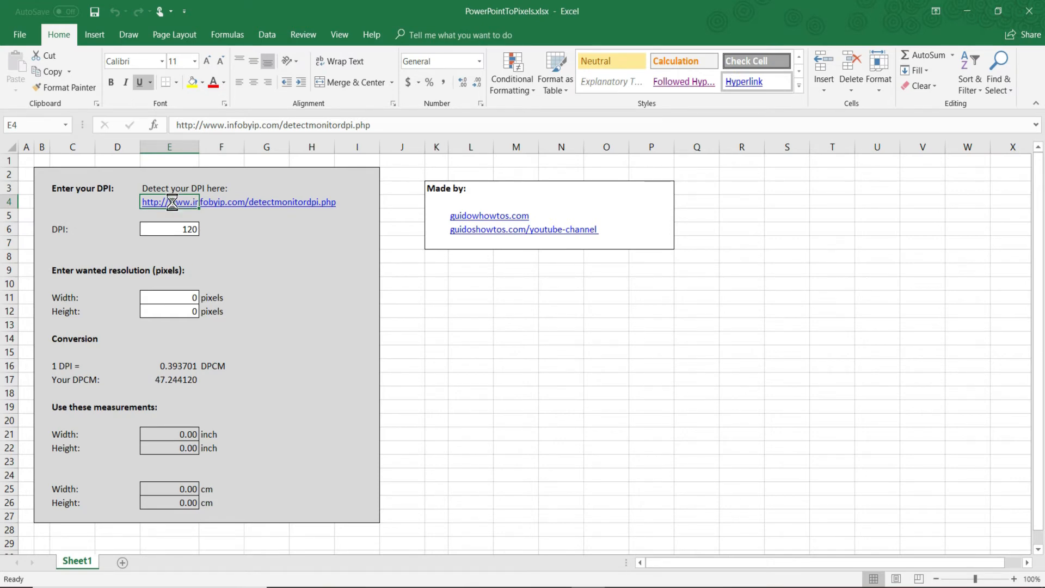
Enter 1920 by 1080 pixels in the conversion sheet, giving 16.00 by 9.00 inches at 120 DPI.
left_click(170, 203)
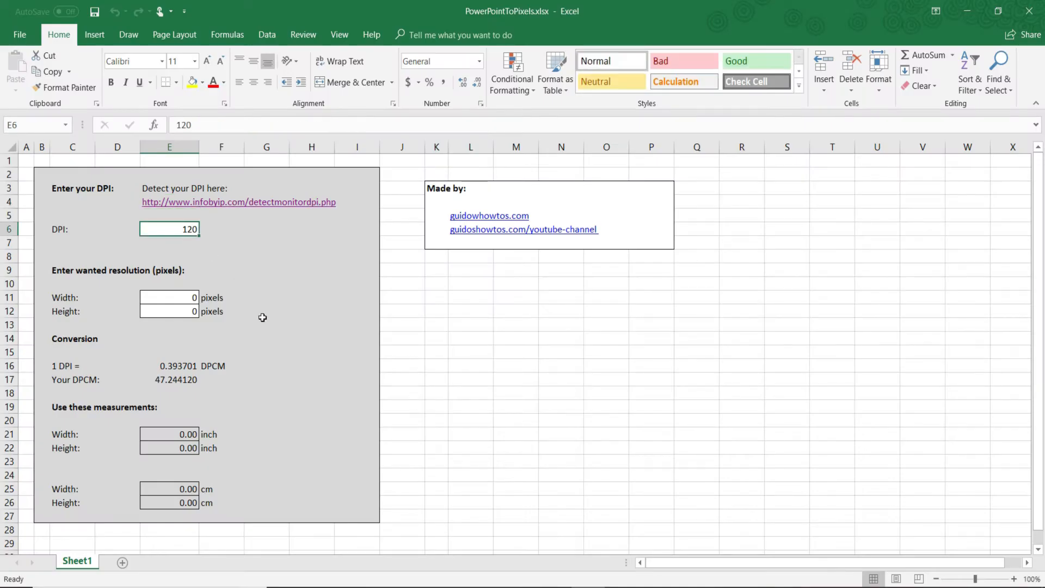
left_click(169, 298)
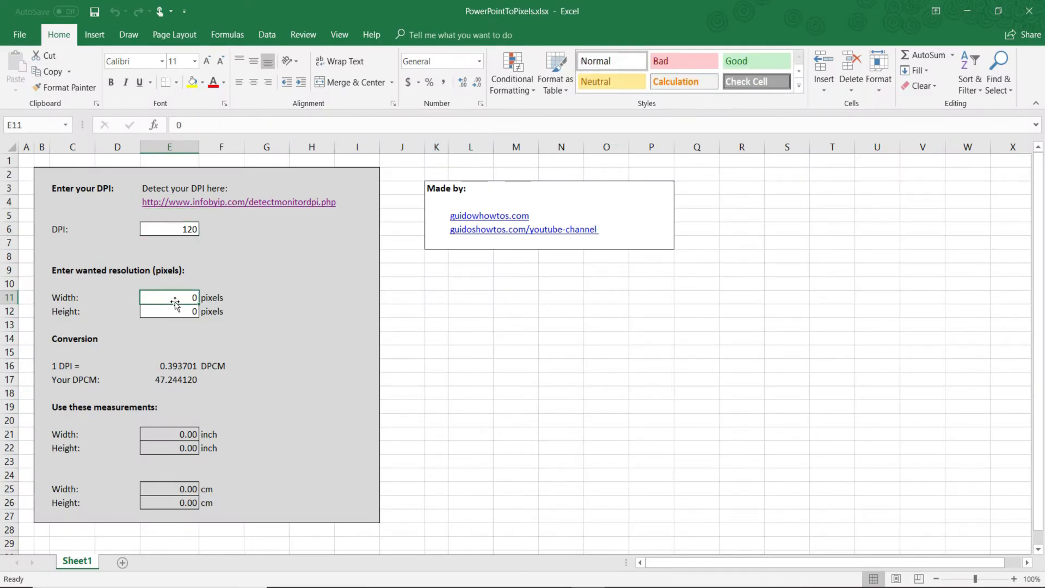
type("1920")
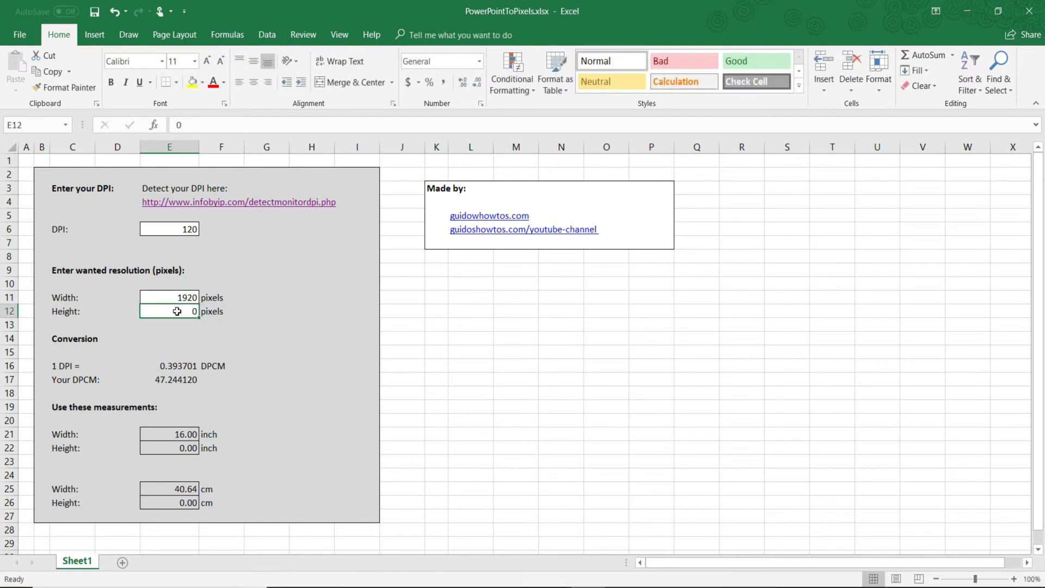
type("1080")
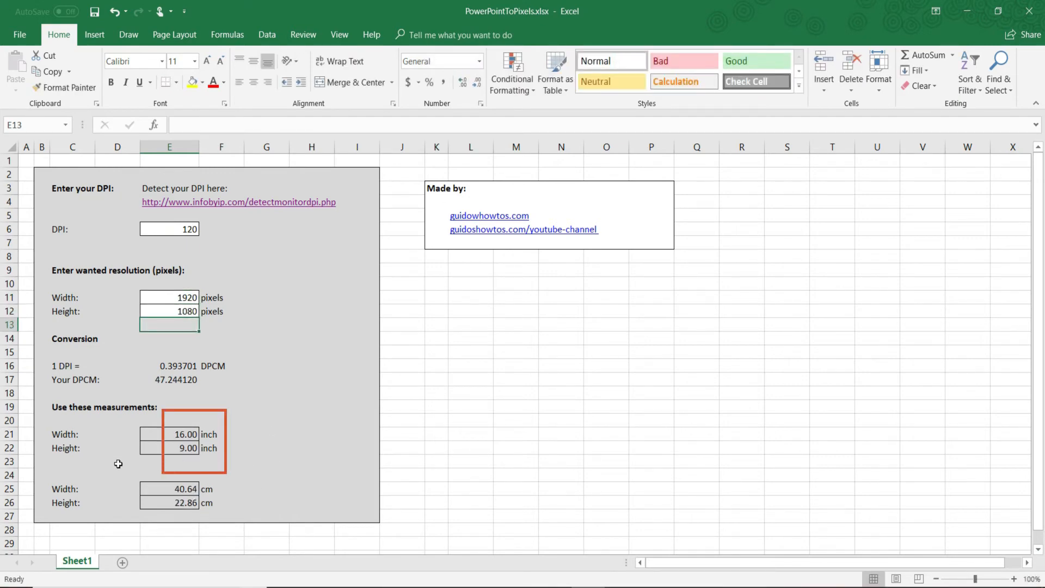
mouse_move(218, 465)
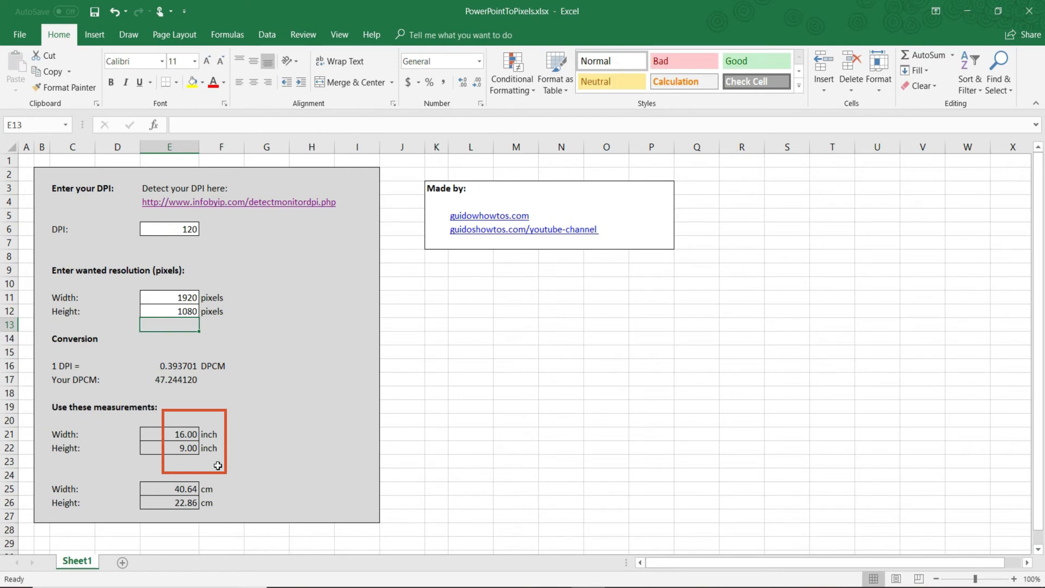
mouse_move(220, 464)
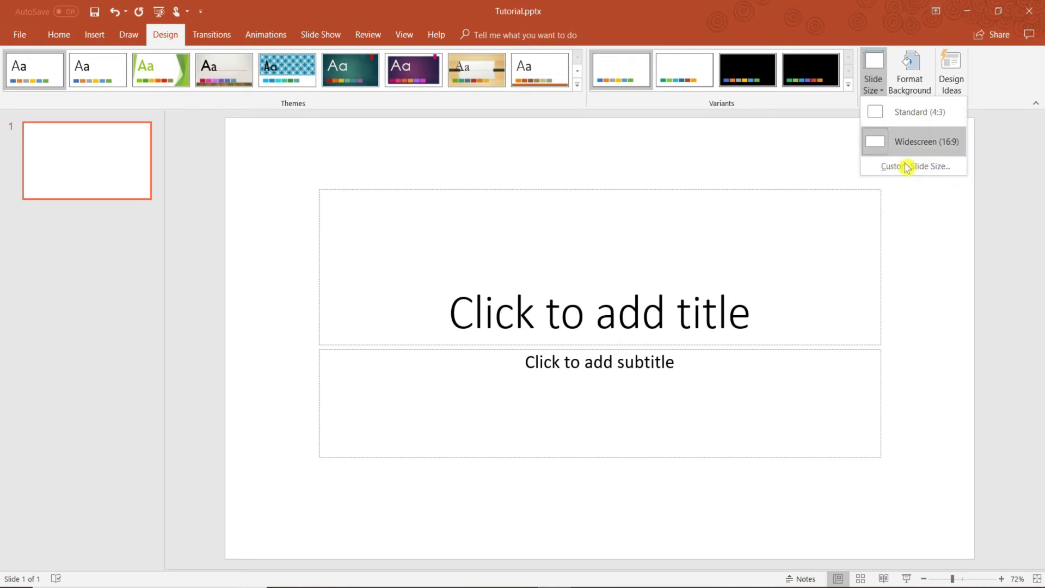
Check the slide size is still 16 x 9 in, then paste the Pixel Sized Images & Videos graphic as a second slide.
left_click(913, 165)
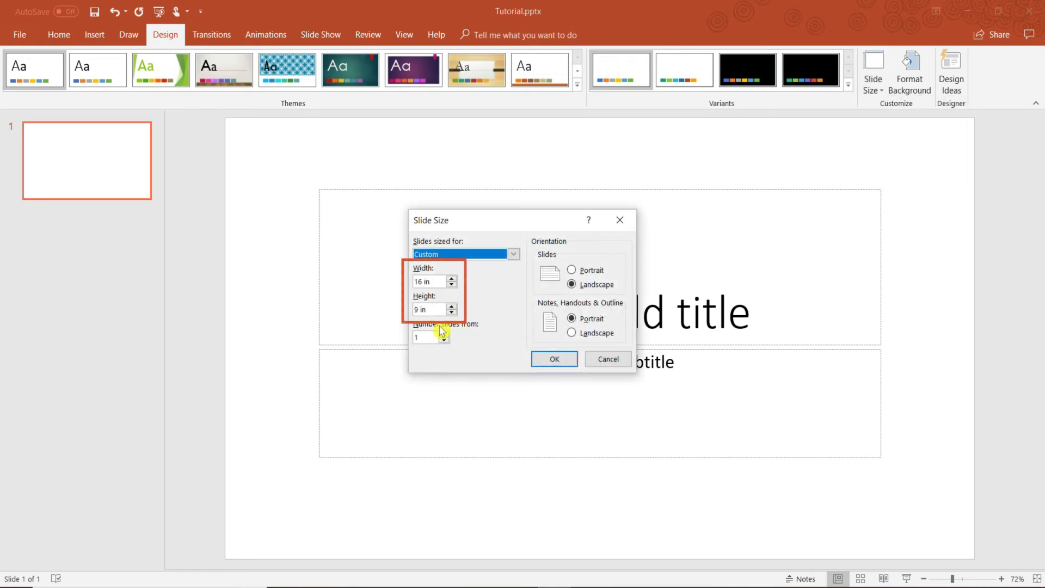
left_click(553, 359)
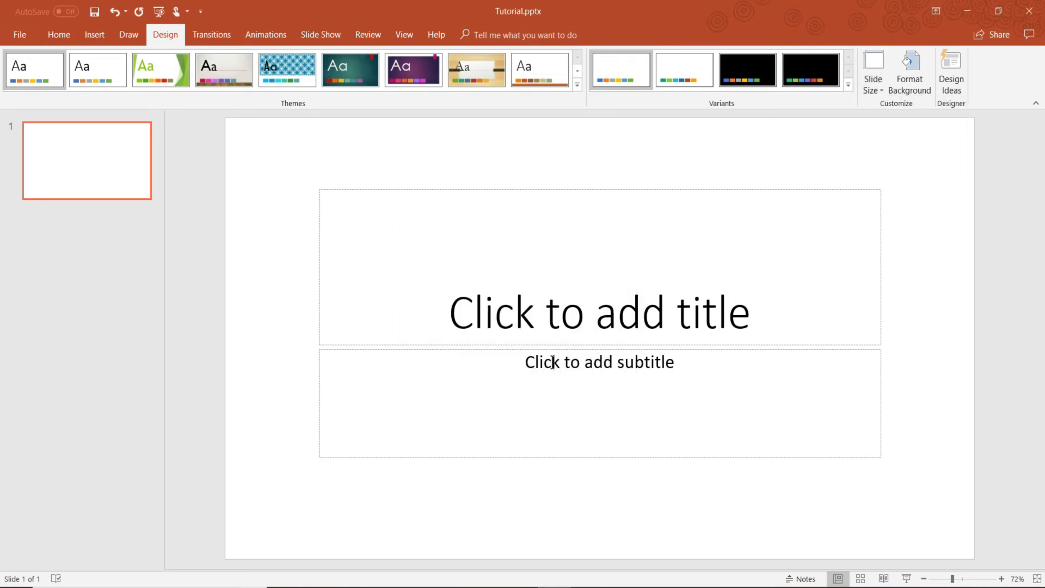
left_click(57, 35)
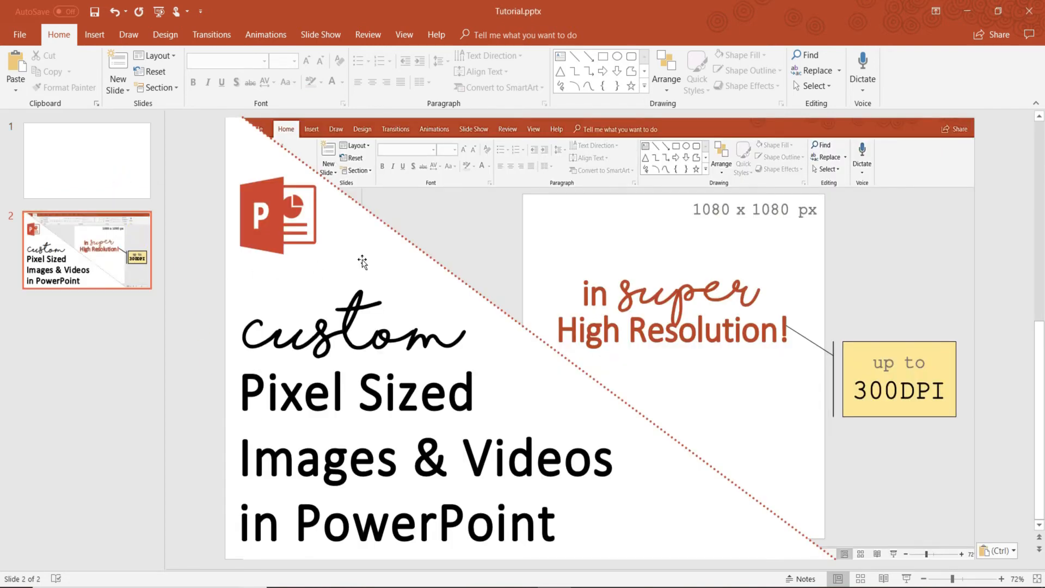
Save just the current slide as Tutorial.png in the Tutorial folder.
left_click(19, 34)
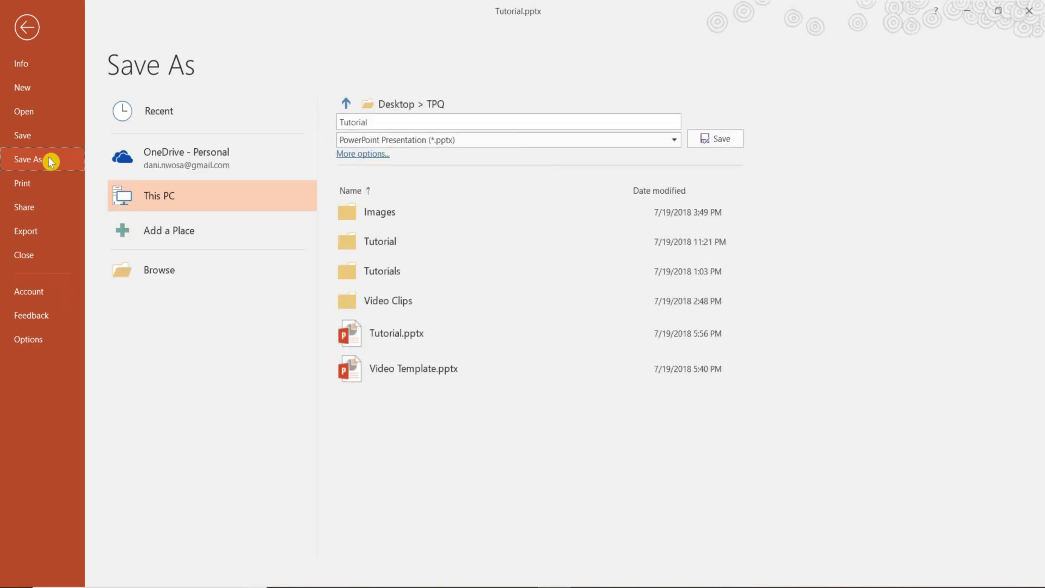
left_click(363, 153)
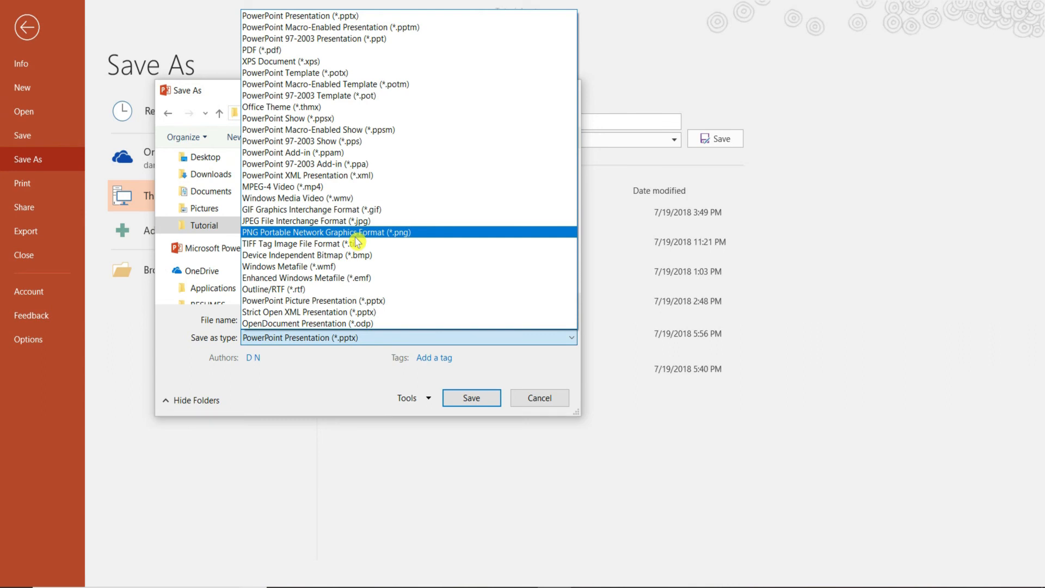
left_click(470, 397)
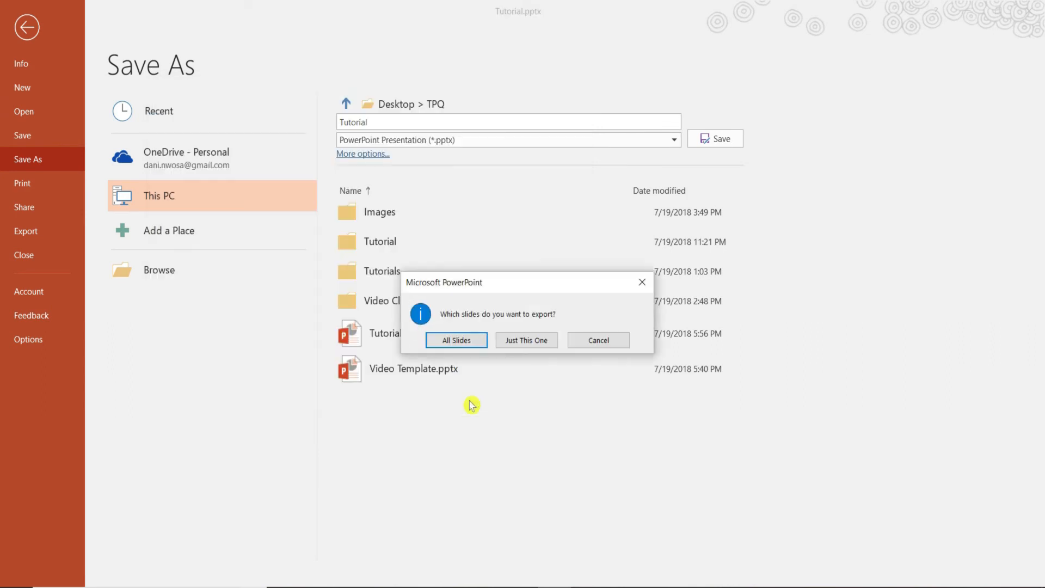
left_click(526, 340)
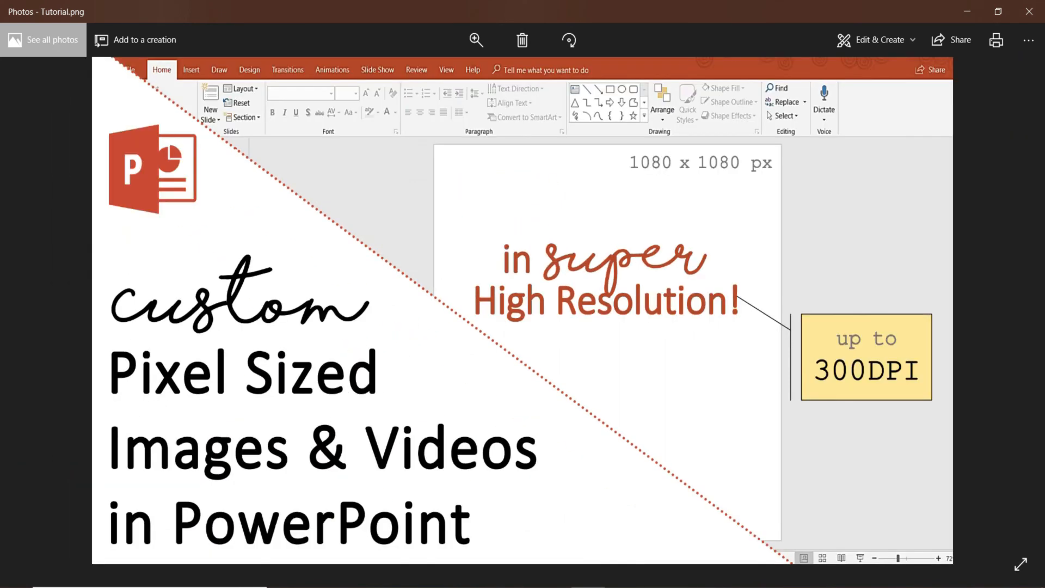
Show the file info of Tutorial.png to confirm 4800 x 2700 pixels, then hide it.
left_click(1028, 40)
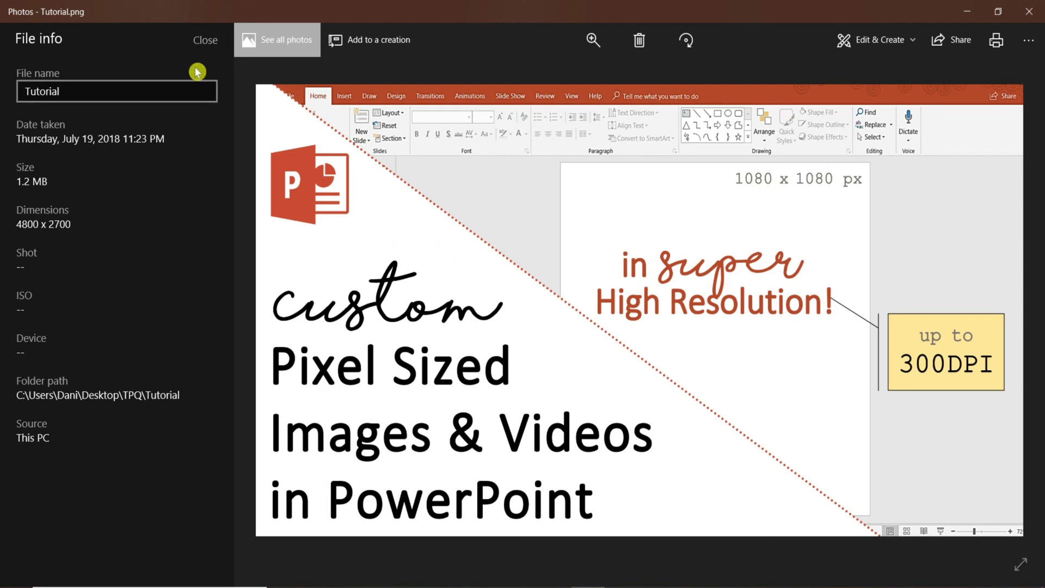
left_click(205, 40)
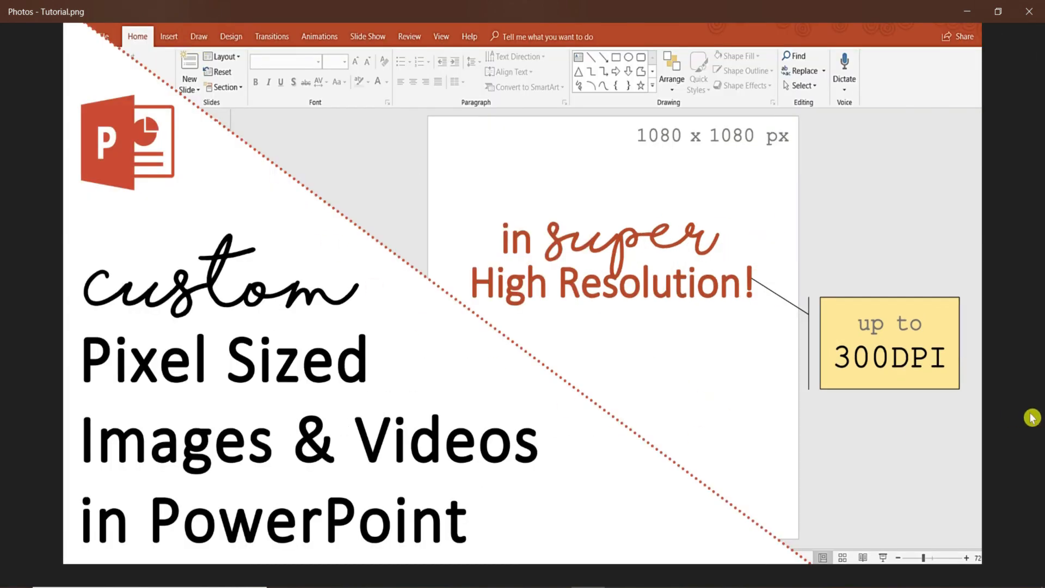